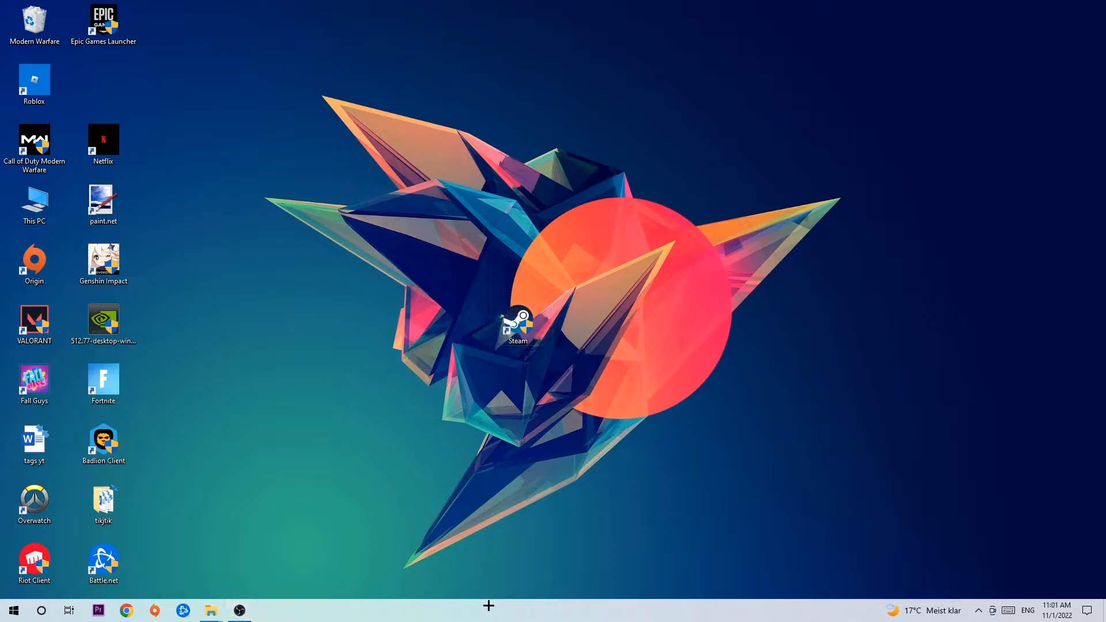
mouse_move(532, 554)
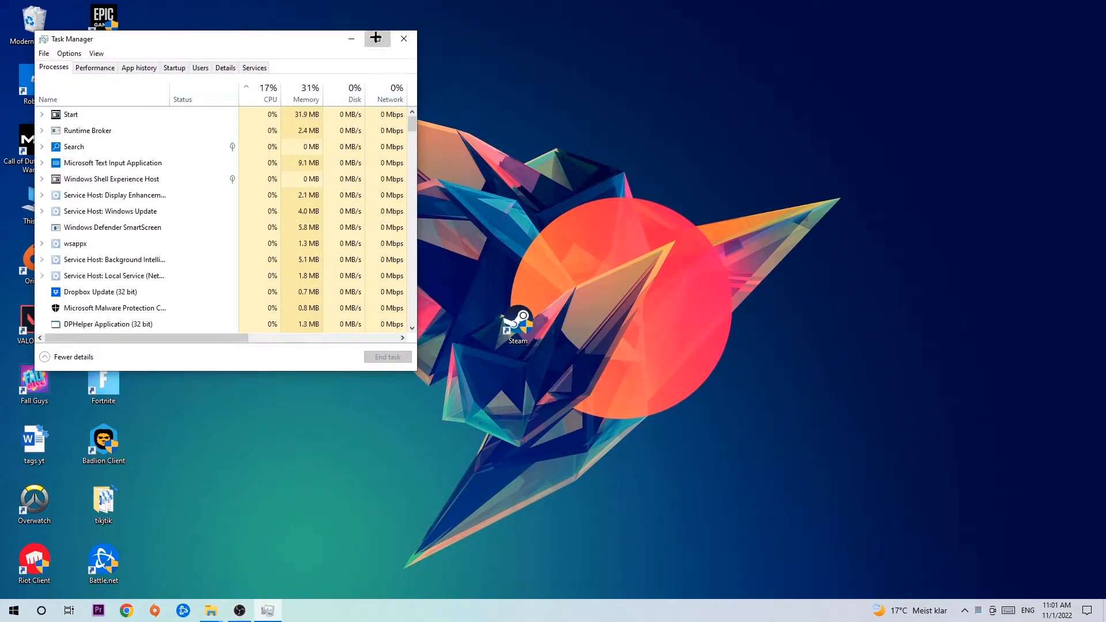
- Open Display settings from the desktop right-click menu
left_click(376, 38)
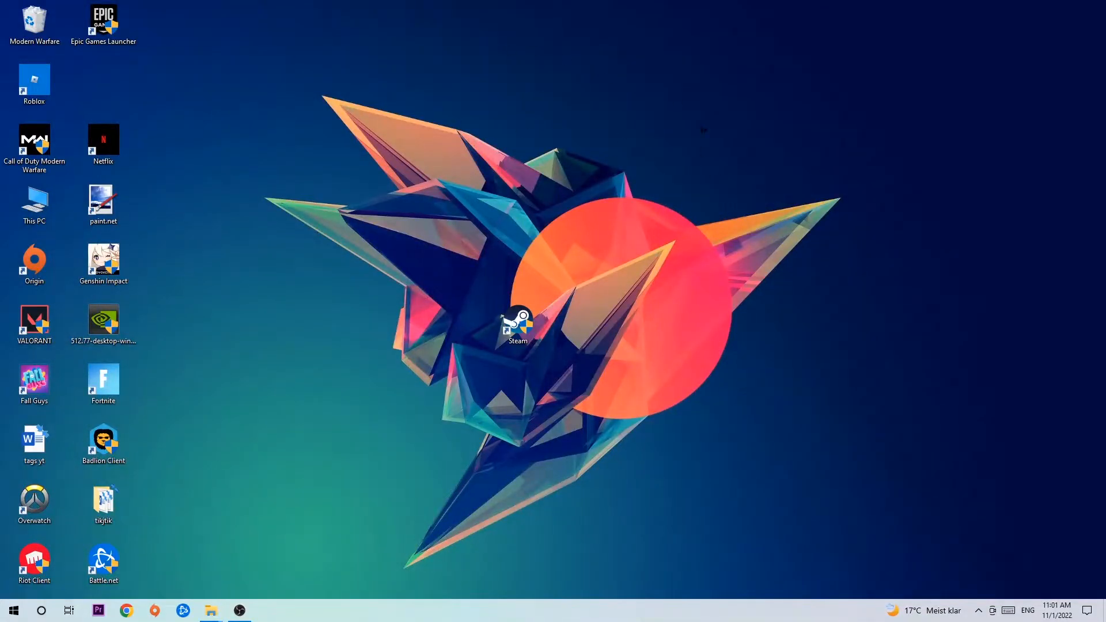
mouse_move(903, 261)
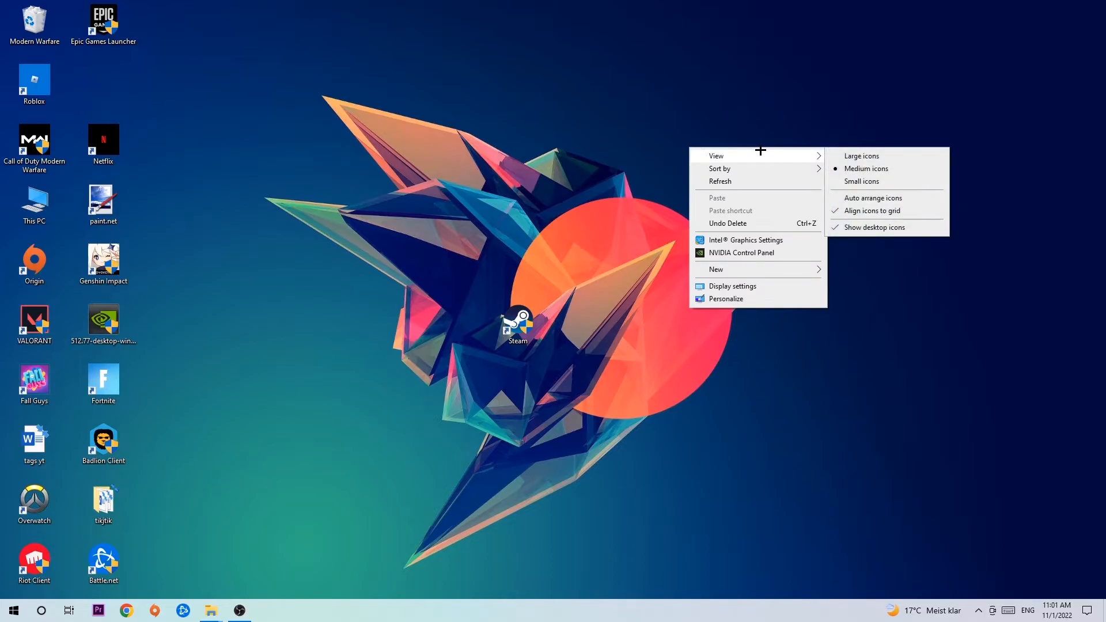
mouse_move(751, 281)
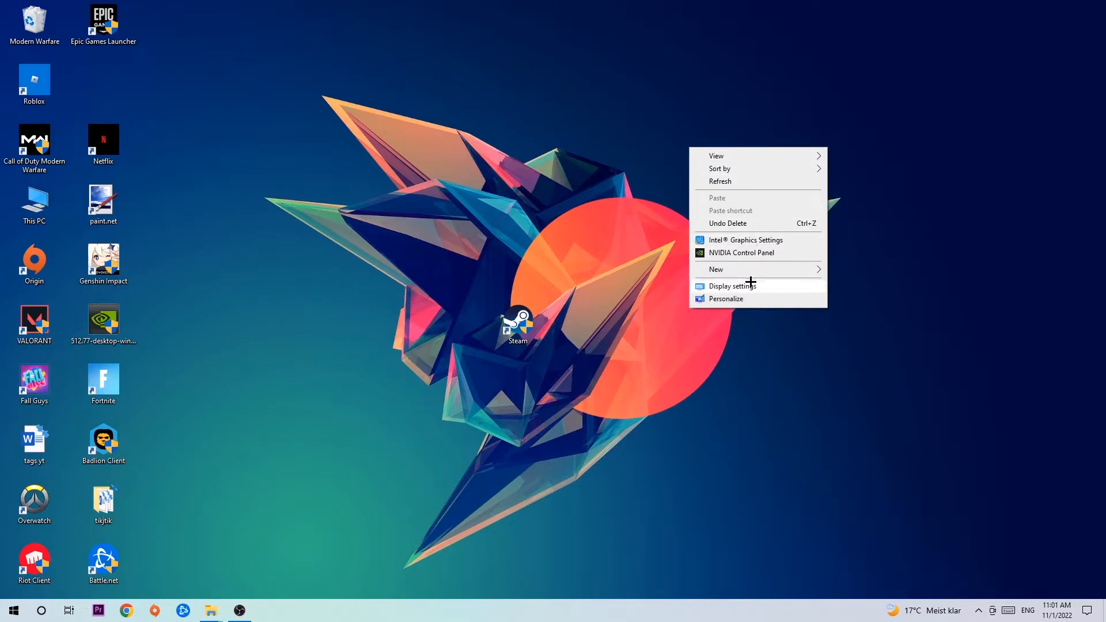
left_click(732, 285)
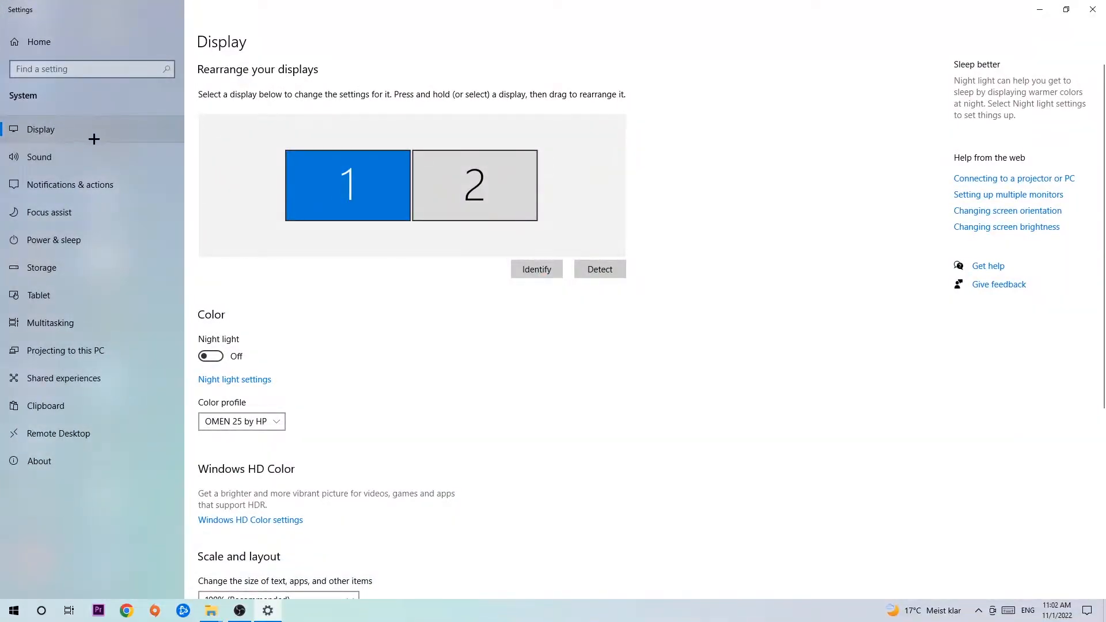
mouse_move(237, 148)
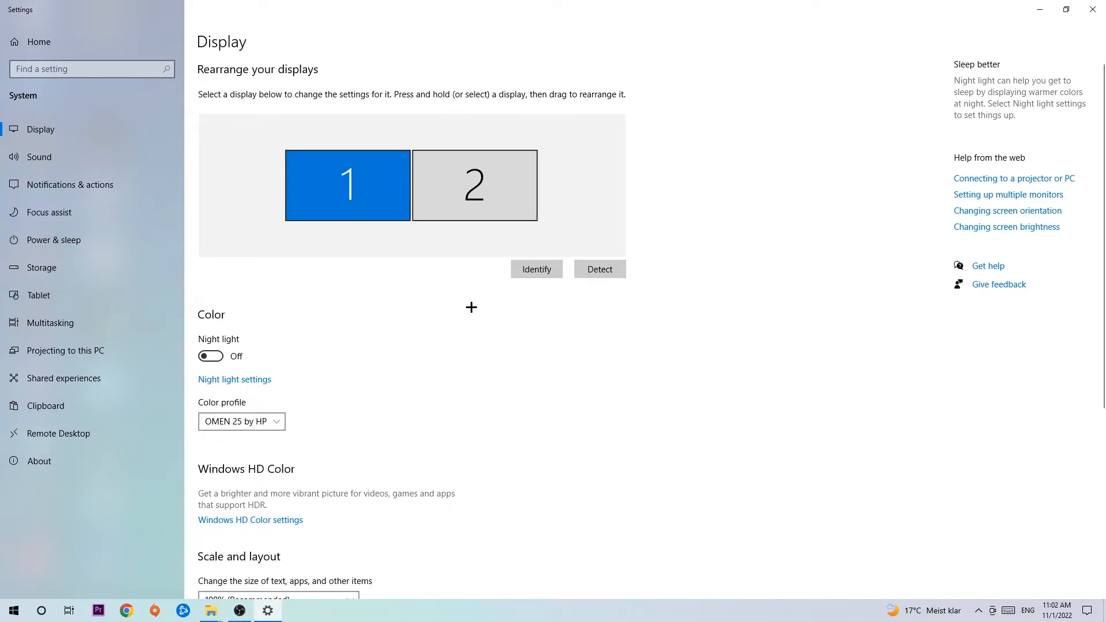
mouse_move(523, 278)
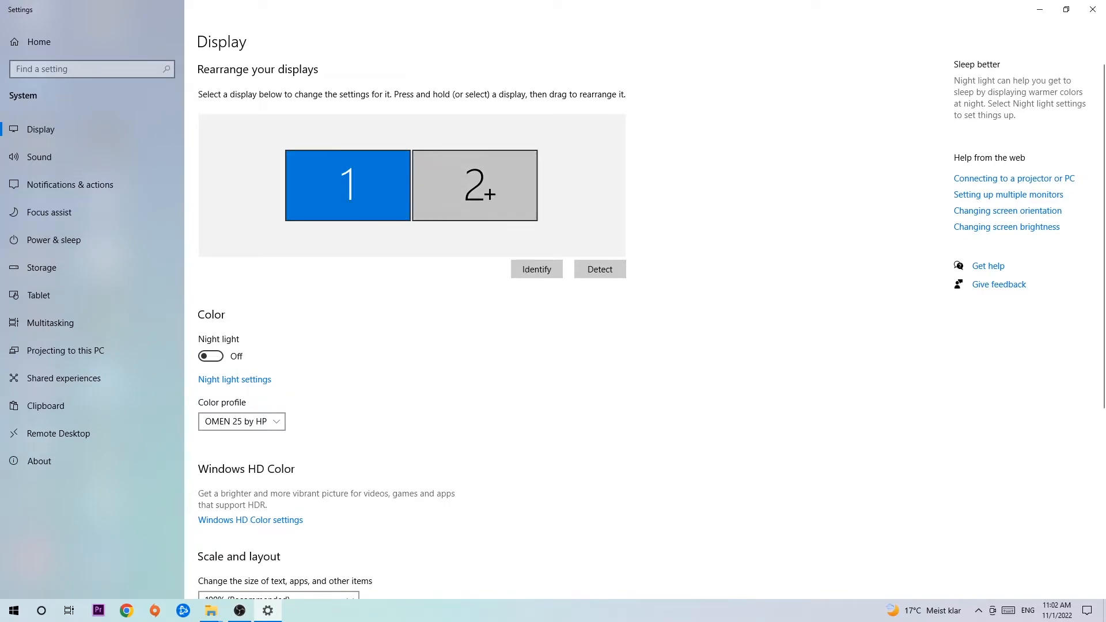
- Check scale at 100% and resolution 1920 × 1080, then reopen Settings at its home page from Start
scroll("down", 3)
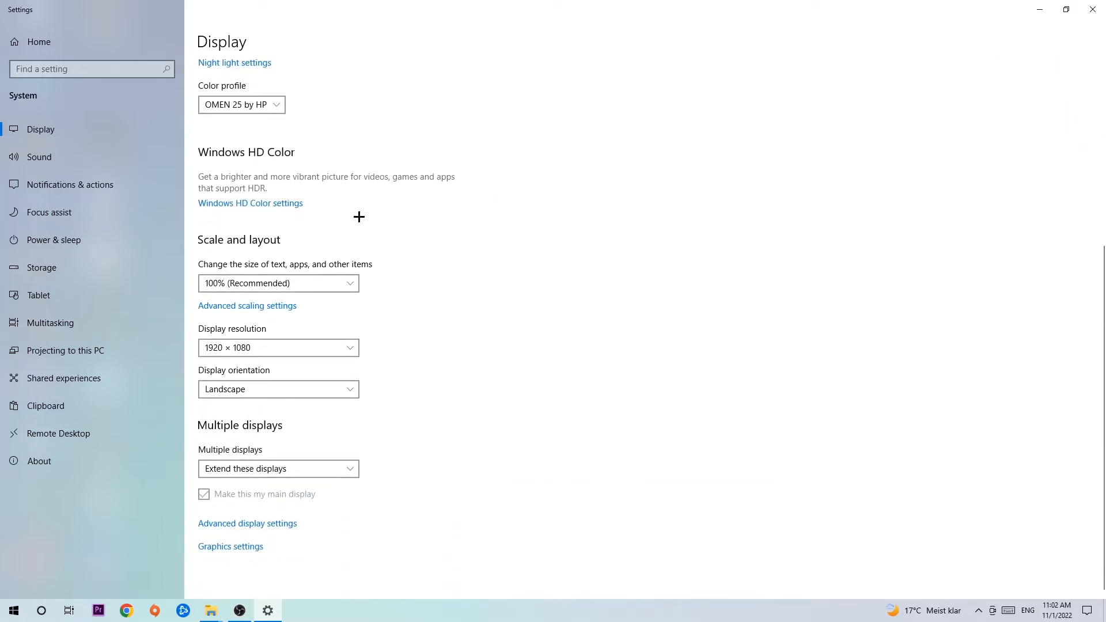
mouse_move(276, 265)
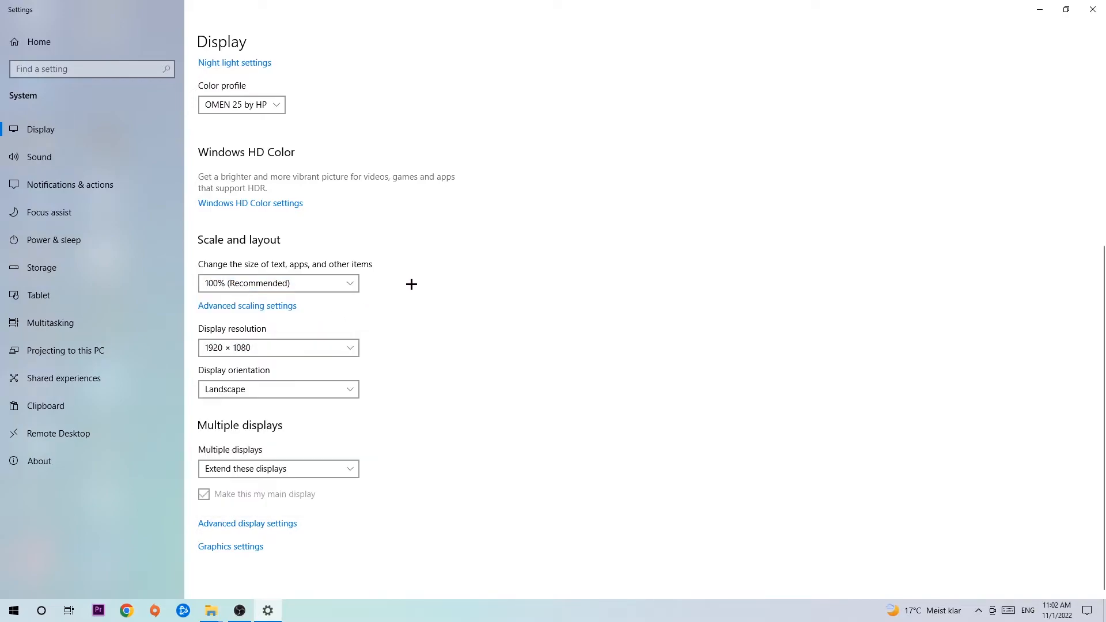
mouse_move(408, 286)
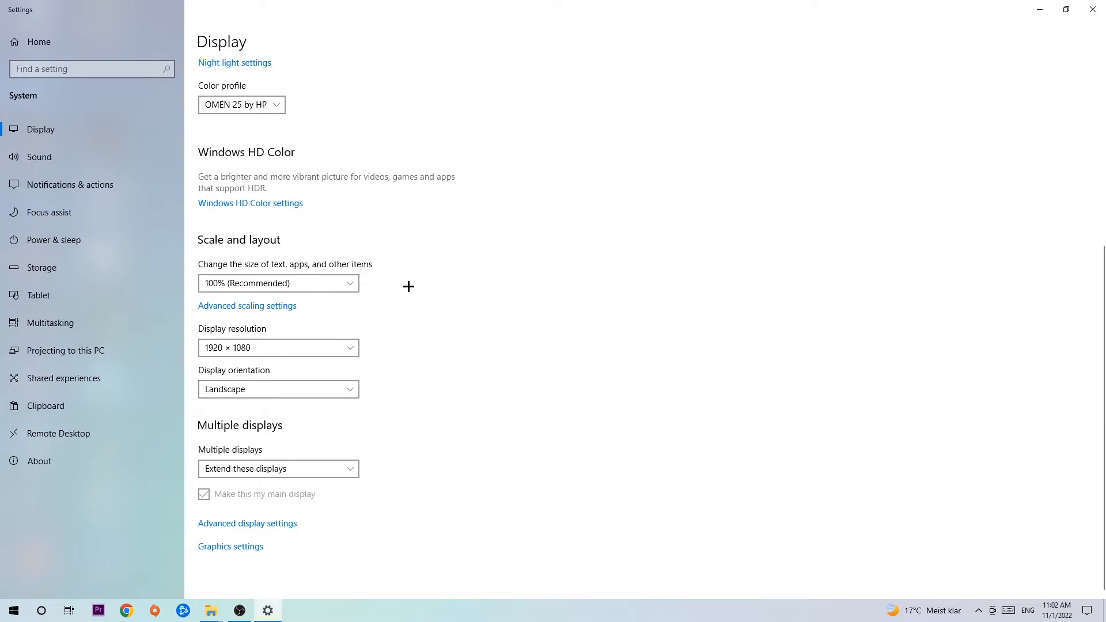
mouse_move(403, 288)
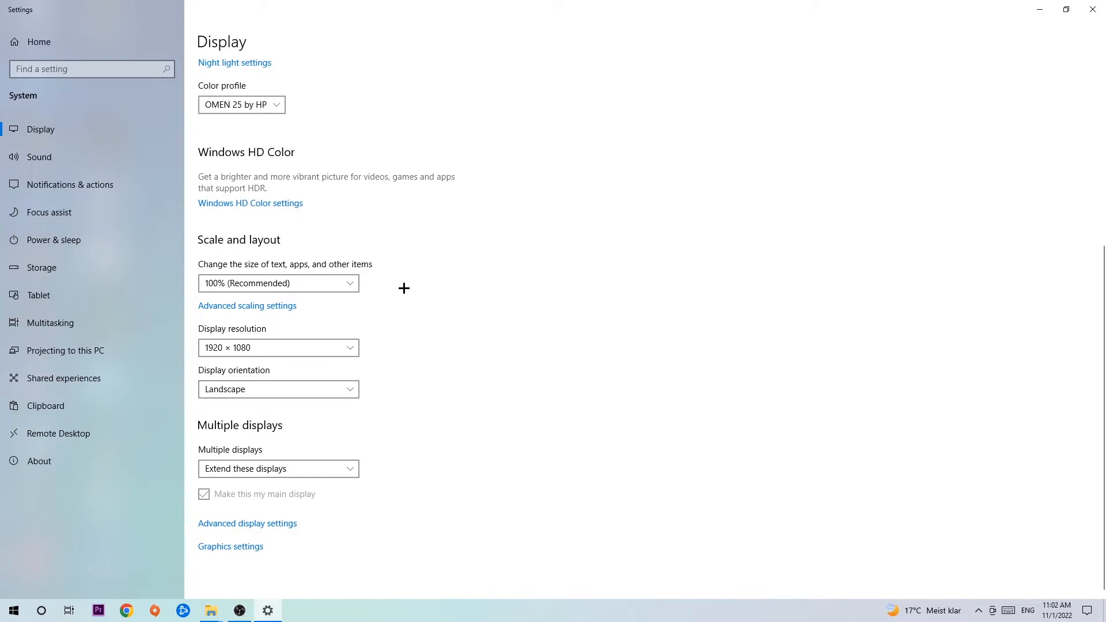
mouse_move(1093, 8)
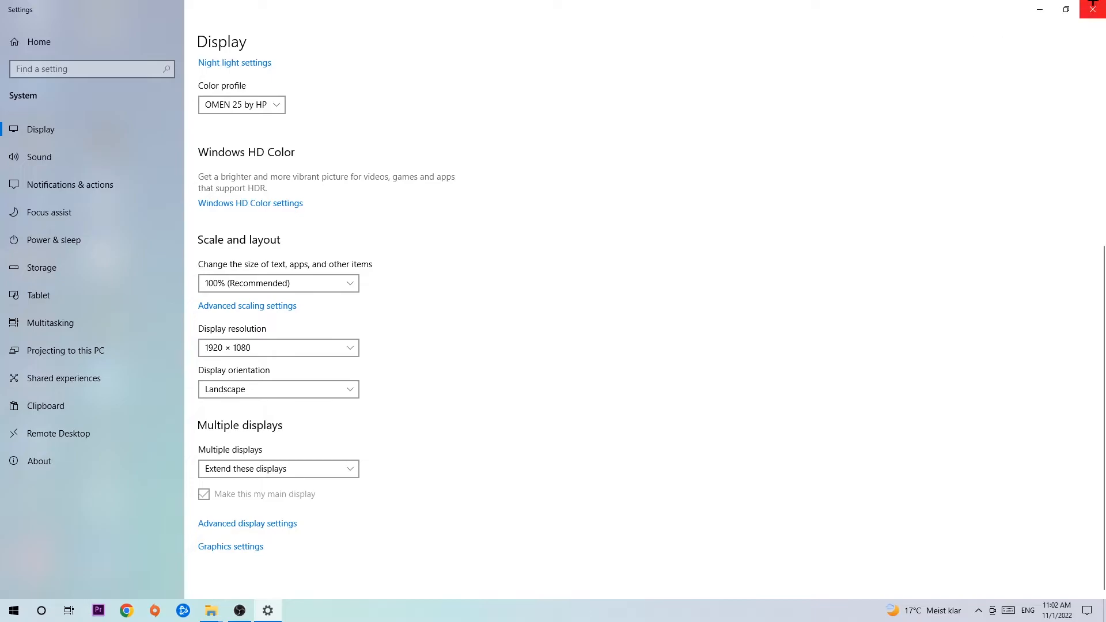
left_click(1094, 9)
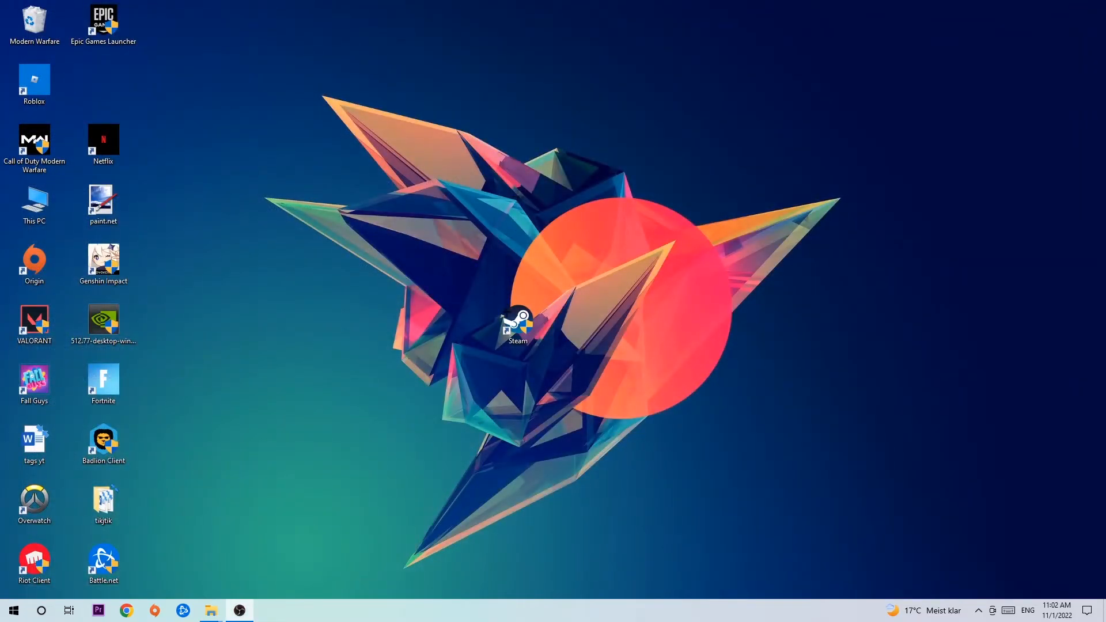
left_click(14, 611)
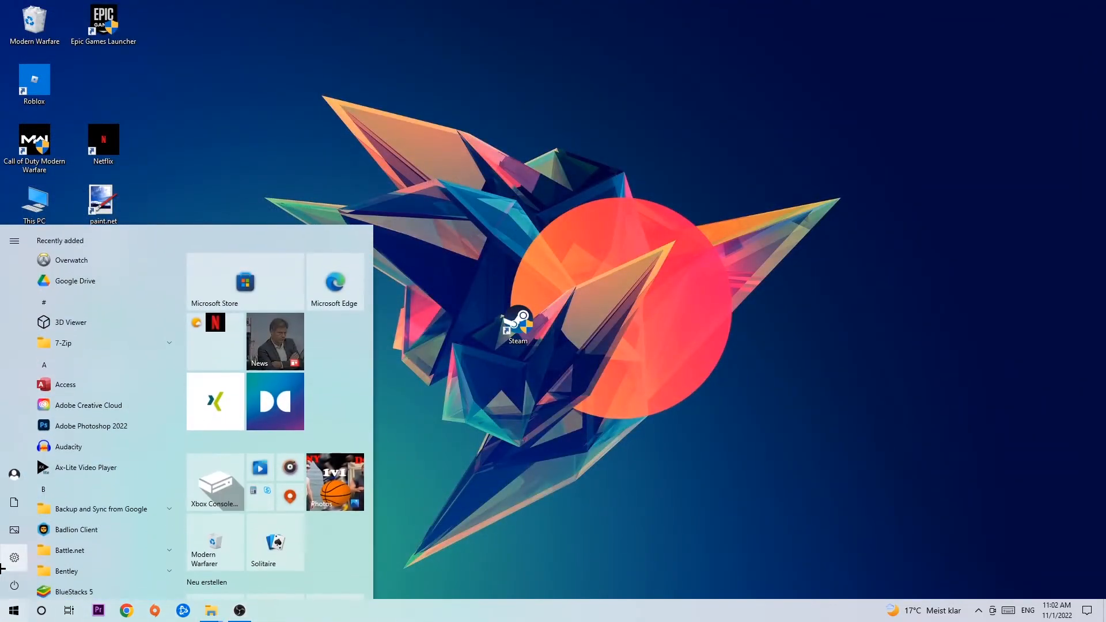
left_click(14, 558)
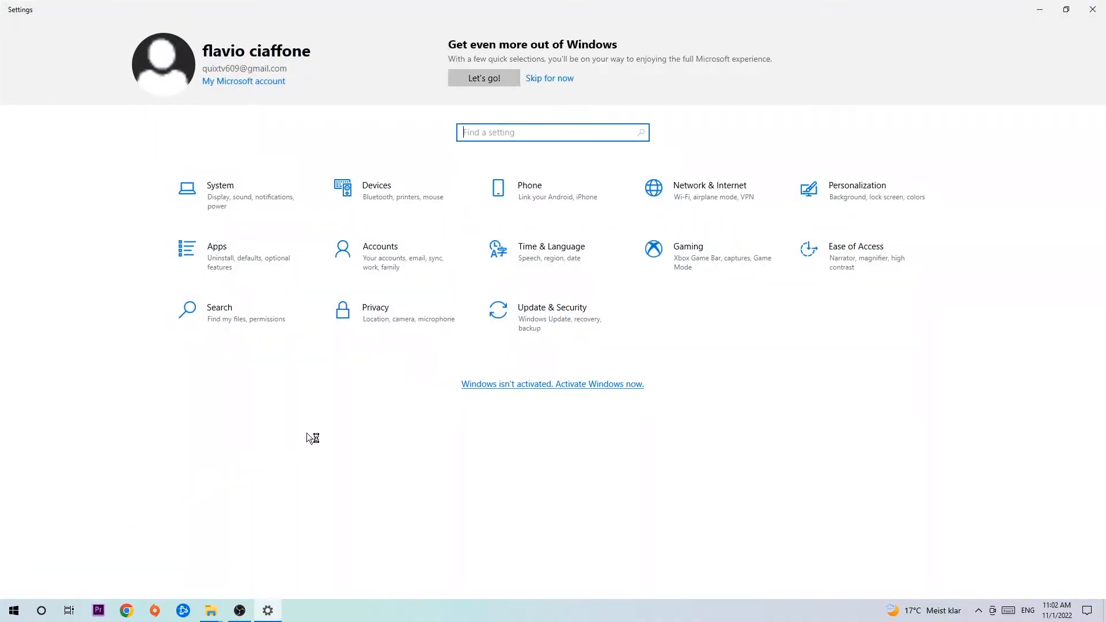
- Go to Update & Security and confirm Windows Update reports the PC is up to date
left_click(552, 306)
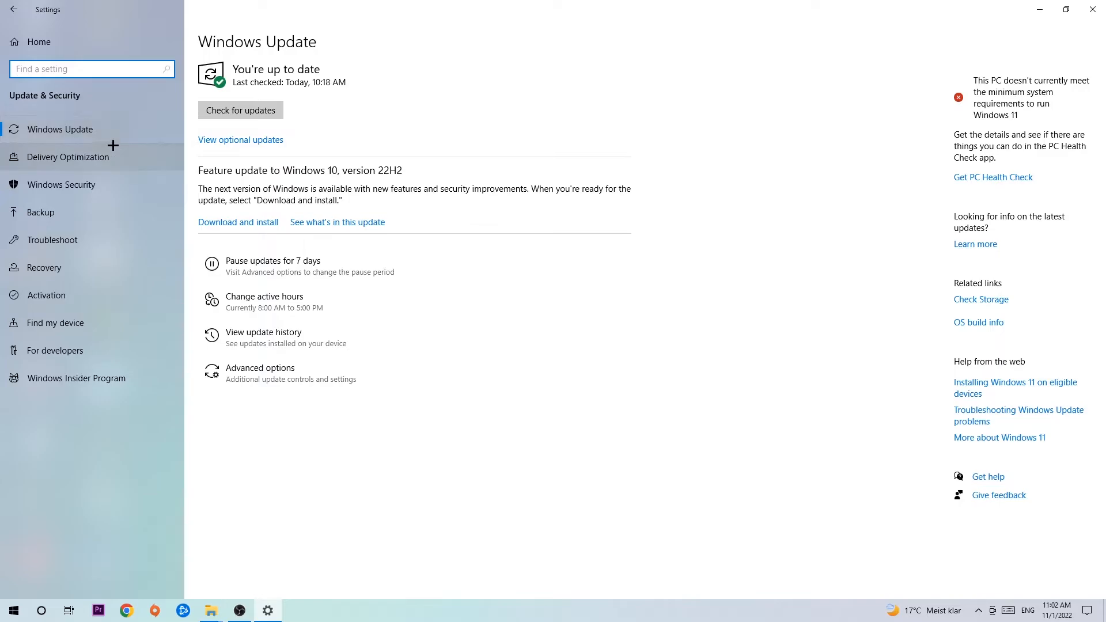
mouse_move(378, 97)
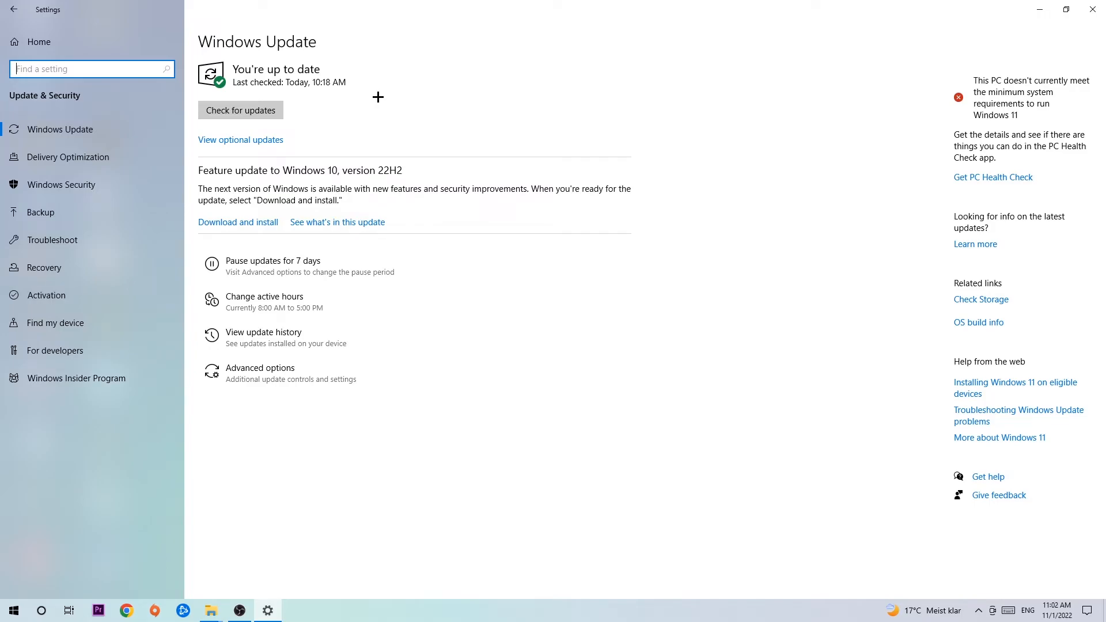
mouse_move(940, 5)
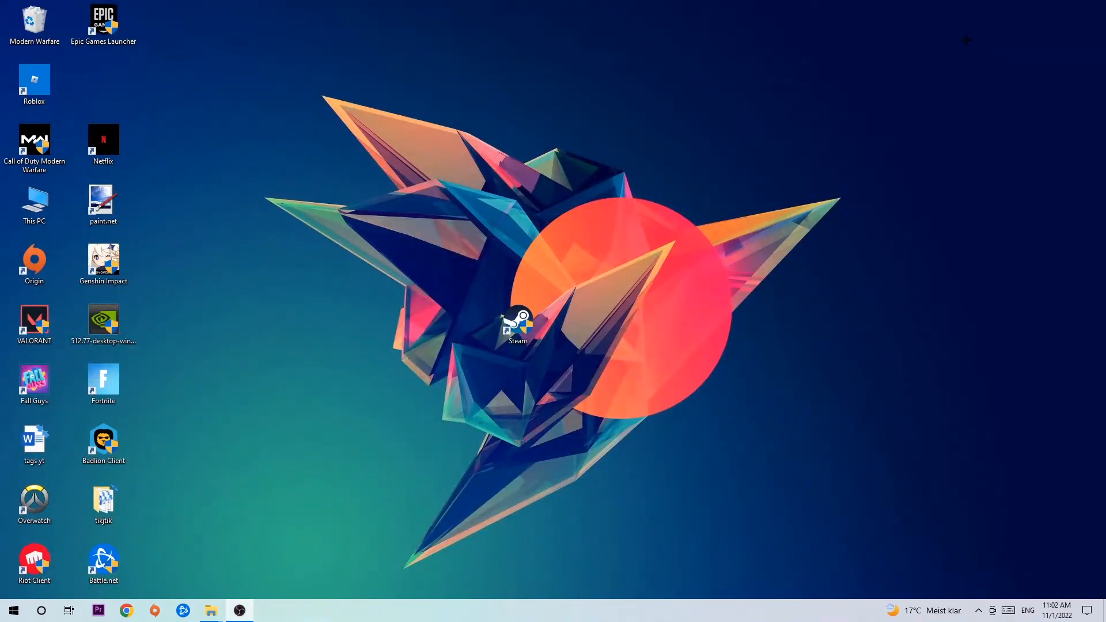
- Move the NVIDIA 512.77 driver installer icon to the middle of the desktop
left_click_drag(103, 322, 449, 212)
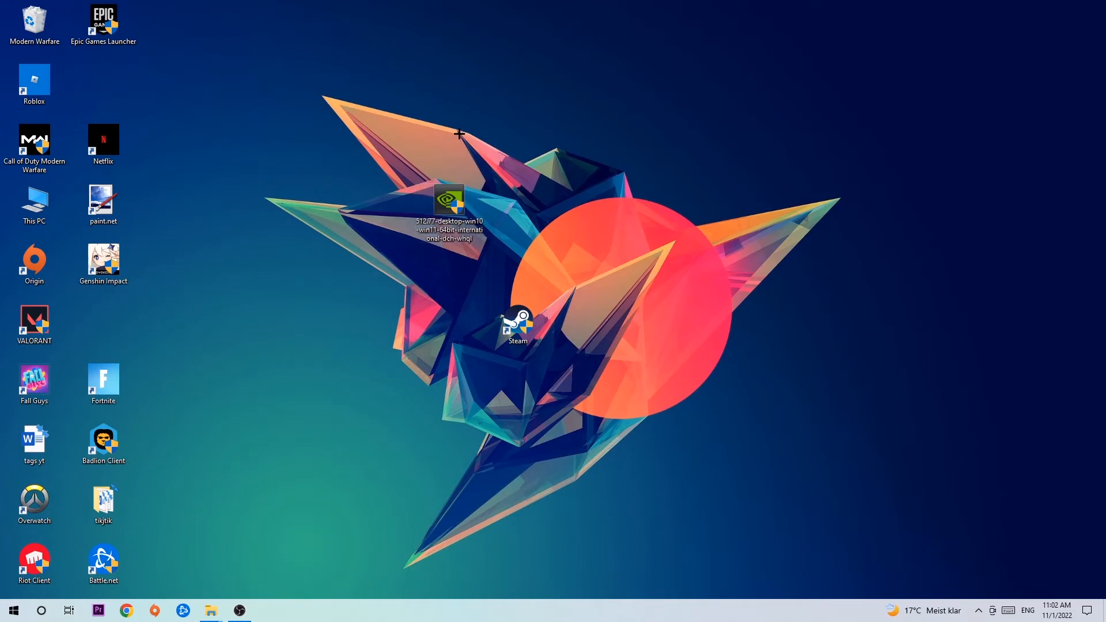
mouse_move(455, 157)
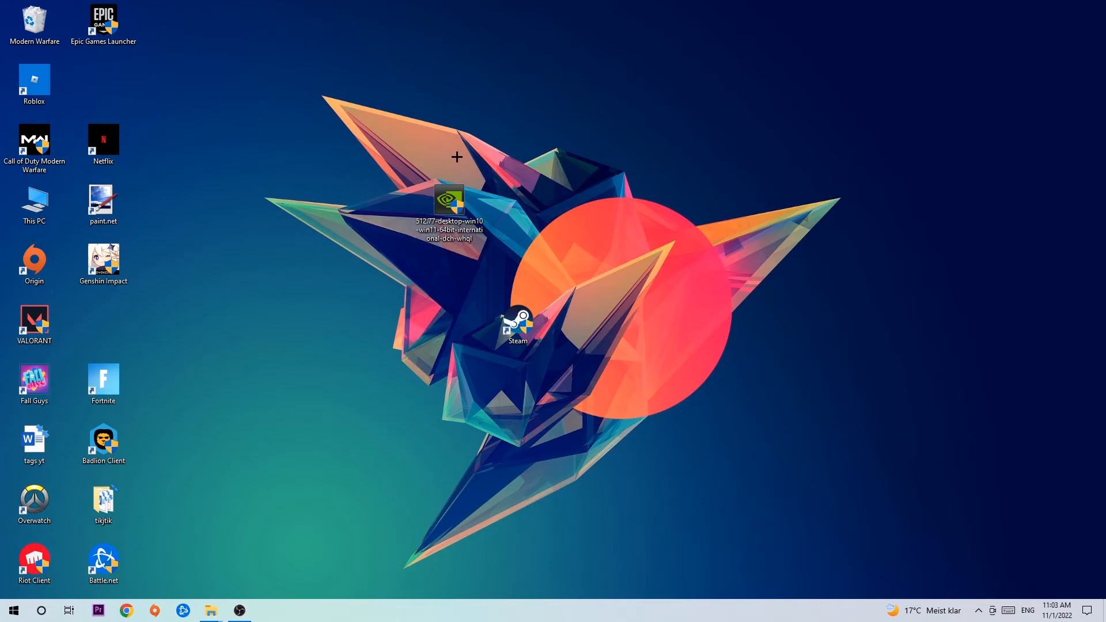
mouse_move(444, 175)
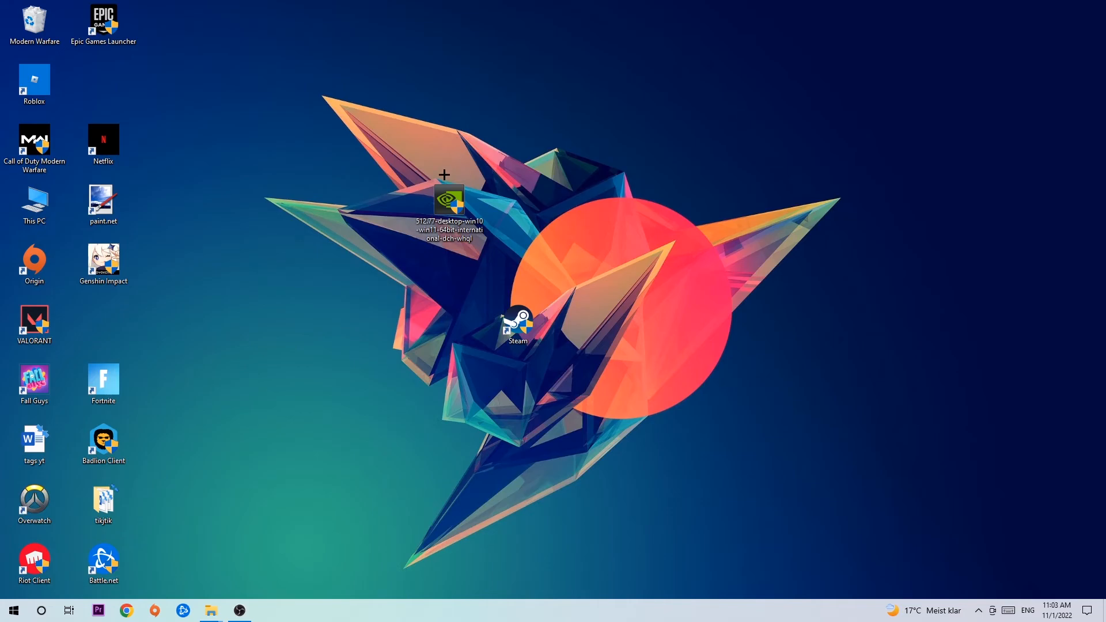